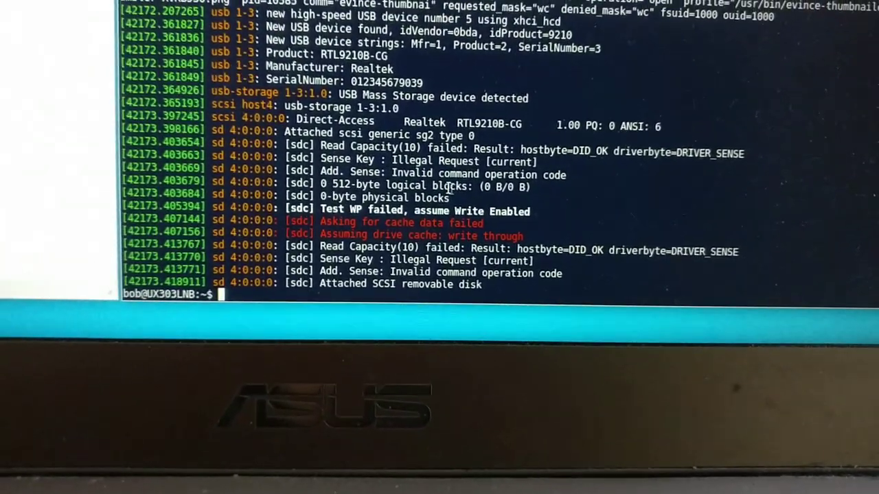
scroll(down, 3)
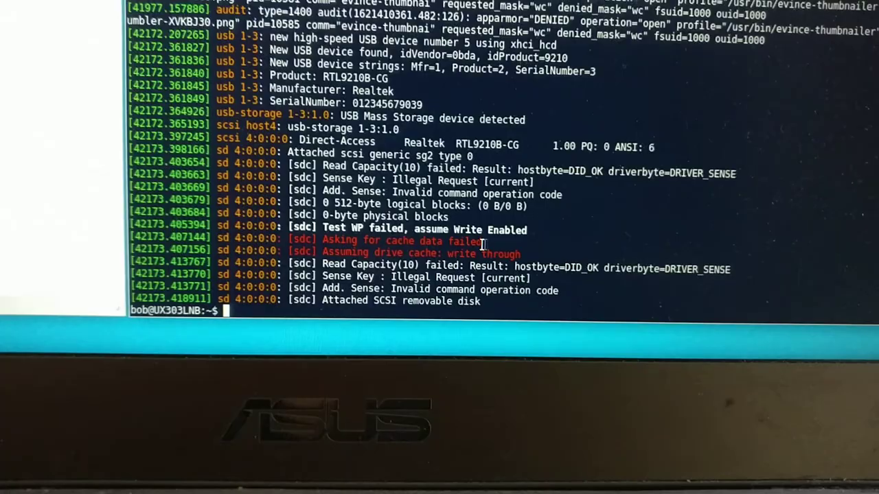